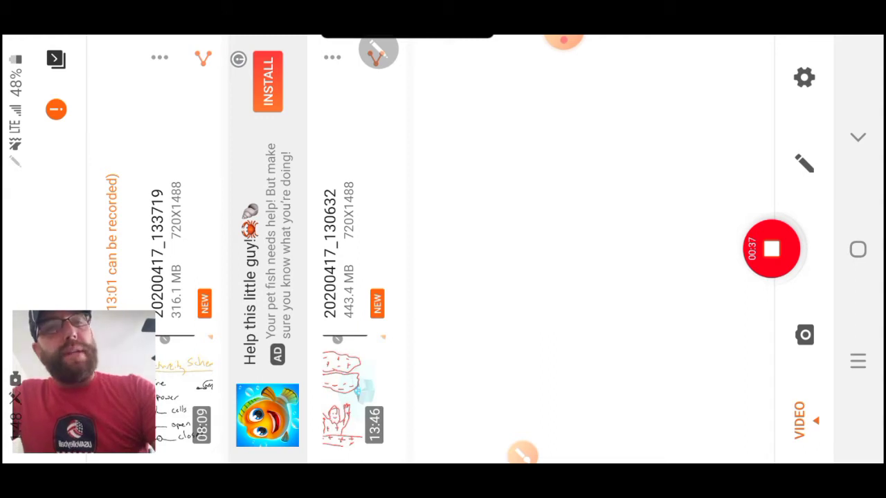
- Start drawing over the screen and sketch the battery symbol with its surrounding wire loop
click(803, 163)
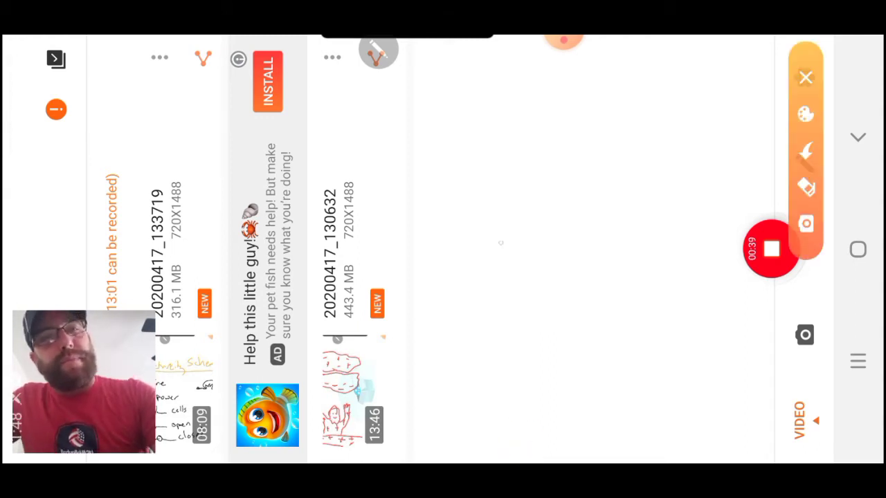
drag(543, 263, 554, 302)
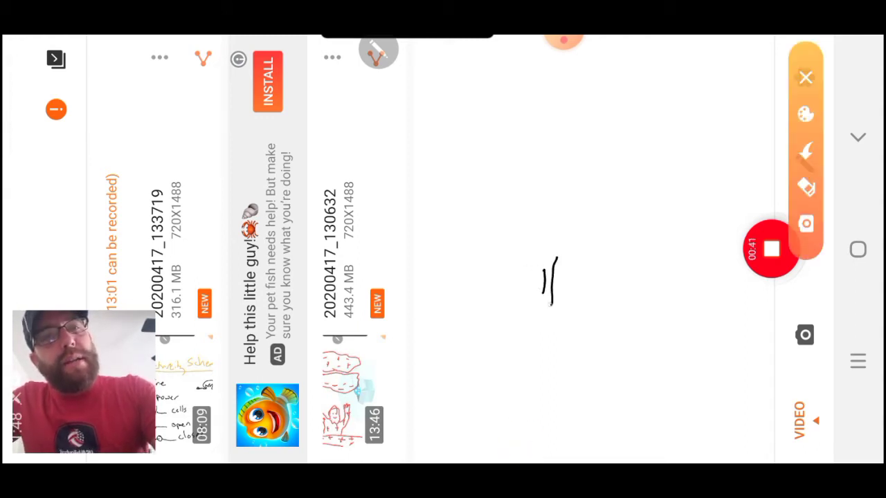
drag(550, 277, 611, 277)
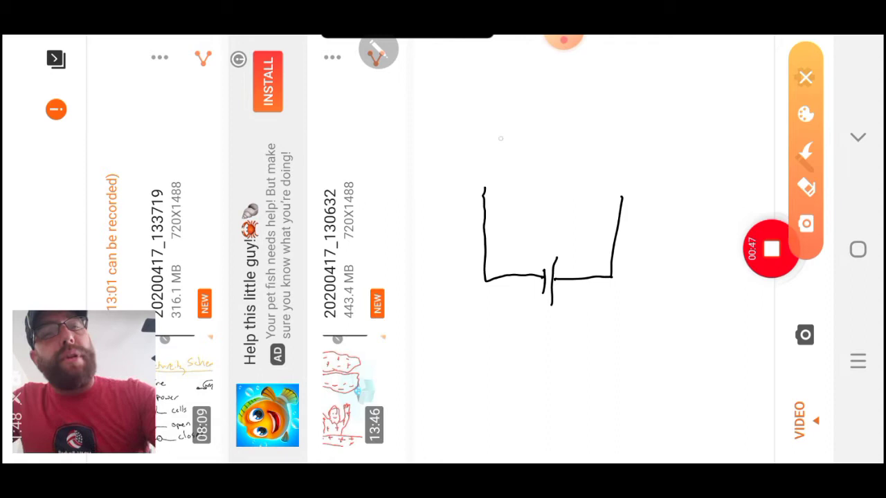
- Draw a row of three bulbs along the top wire of the loop
drag(478, 192, 510, 183)
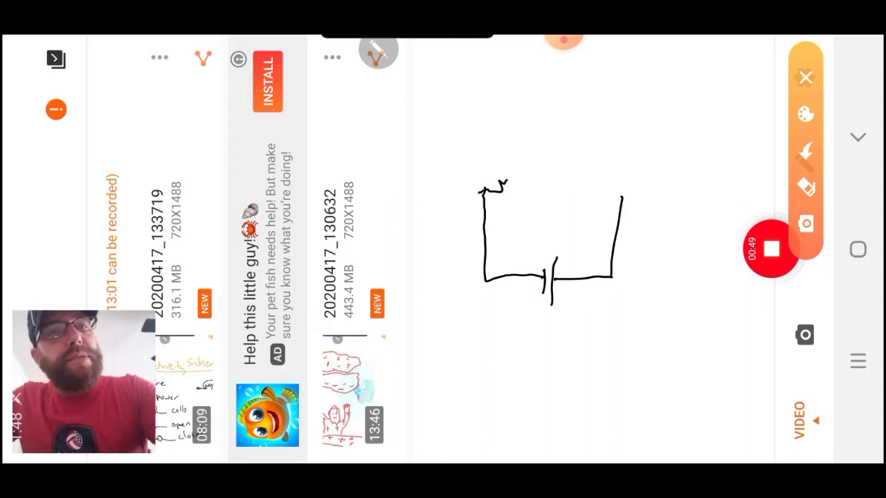
drag(501, 182, 561, 181)
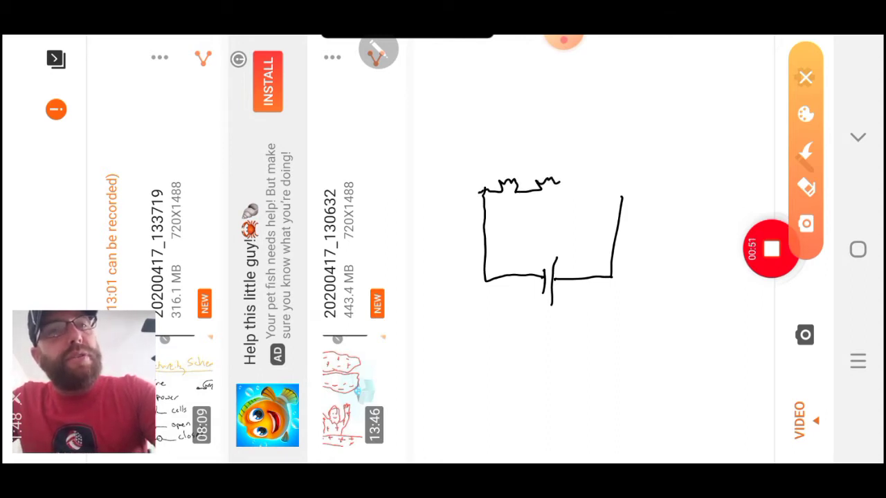
drag(560, 183, 598, 183)
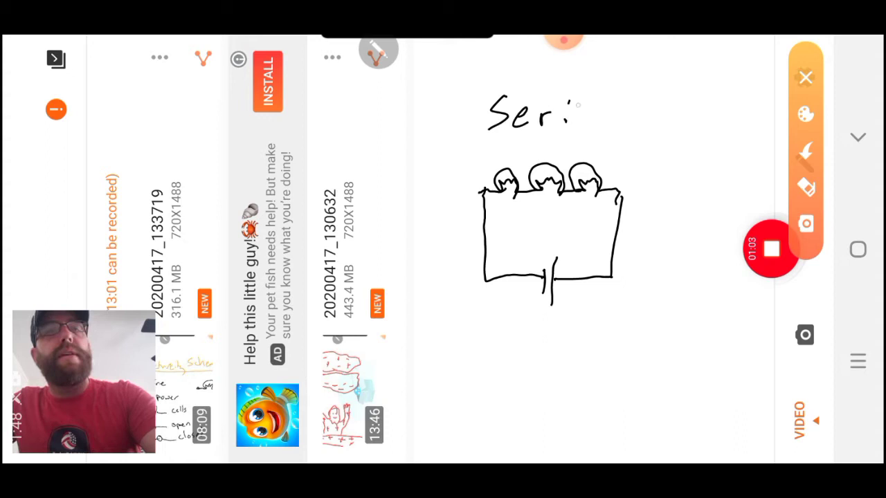
- Write the Series label, cross out the bulbs, and clear the canvas for the next diagram
text(es)
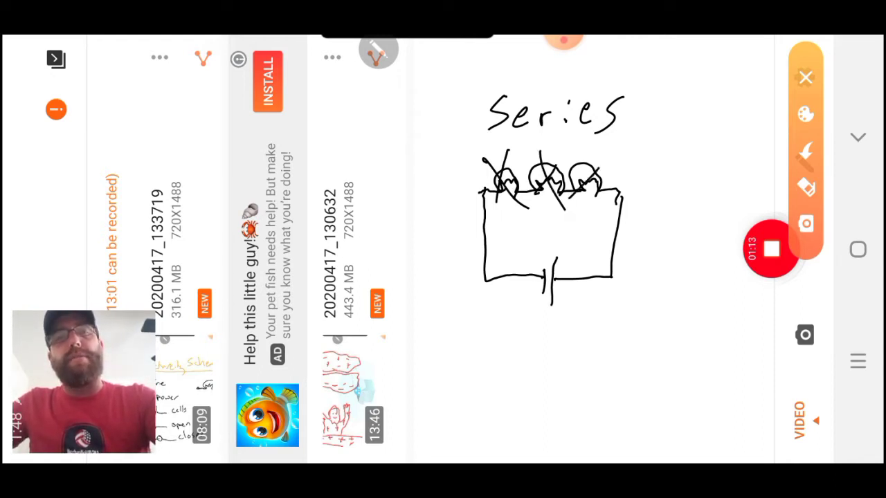
drag(568, 152, 612, 221)
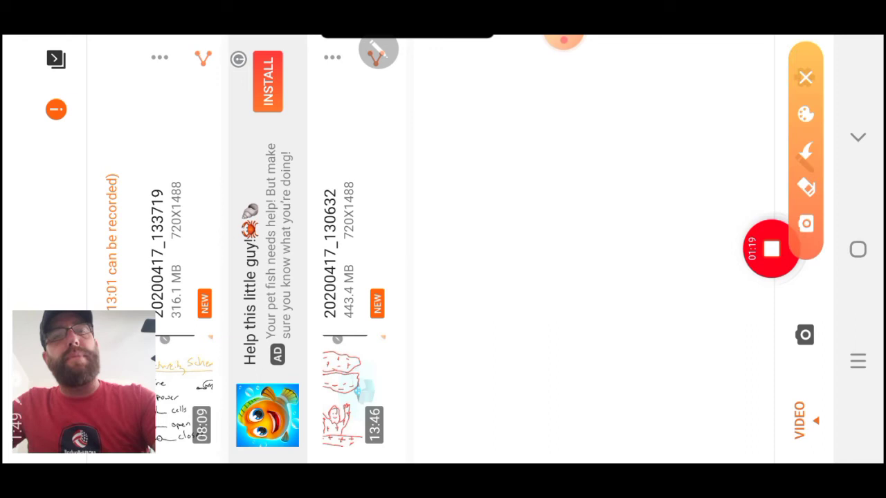
- Handwrite the Parallel heading and draw the bottom wire with switch and battery, turning up at both ends
drag(473, 122, 512, 152)
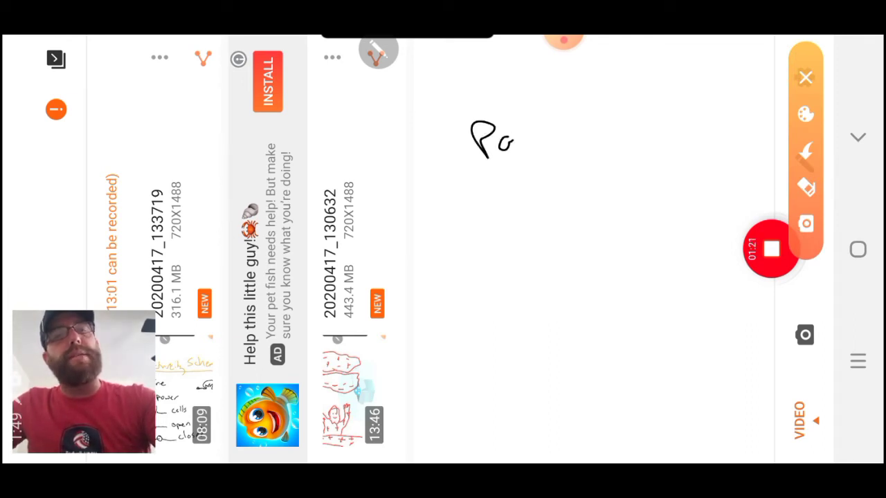
drag(515, 135, 647, 135)
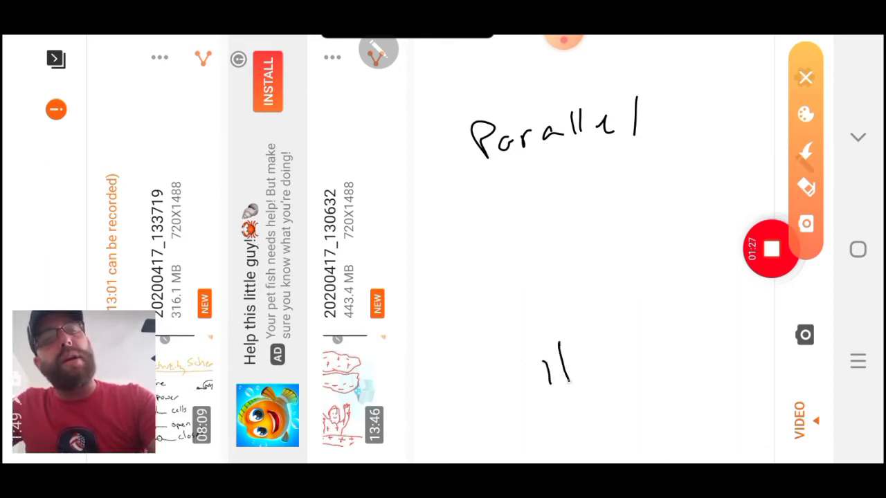
drag(492, 371, 546, 367)
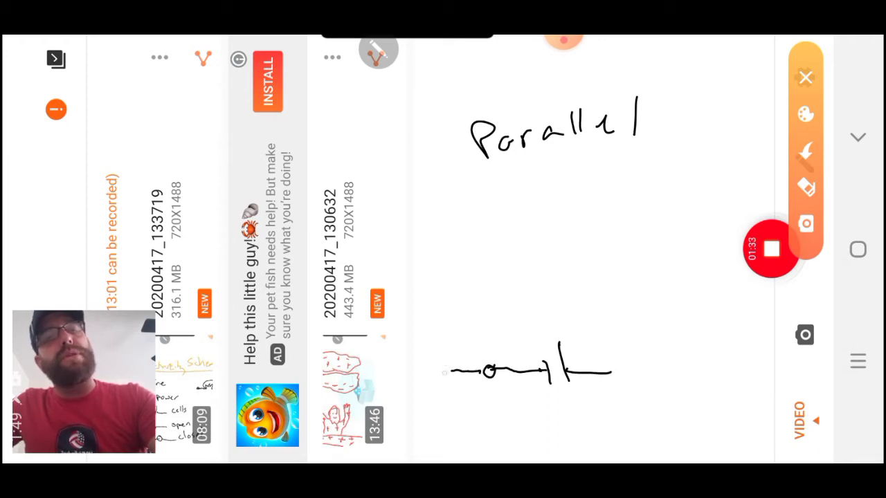
drag(426, 316, 457, 371)
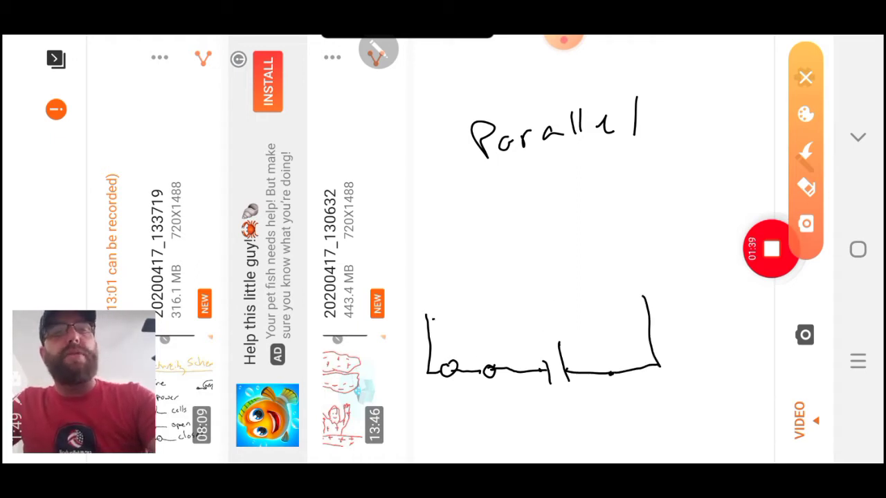
- Draw three horizontal branches between the side rails above the battery and sketch bulbs on each
drag(429, 305, 505, 305)
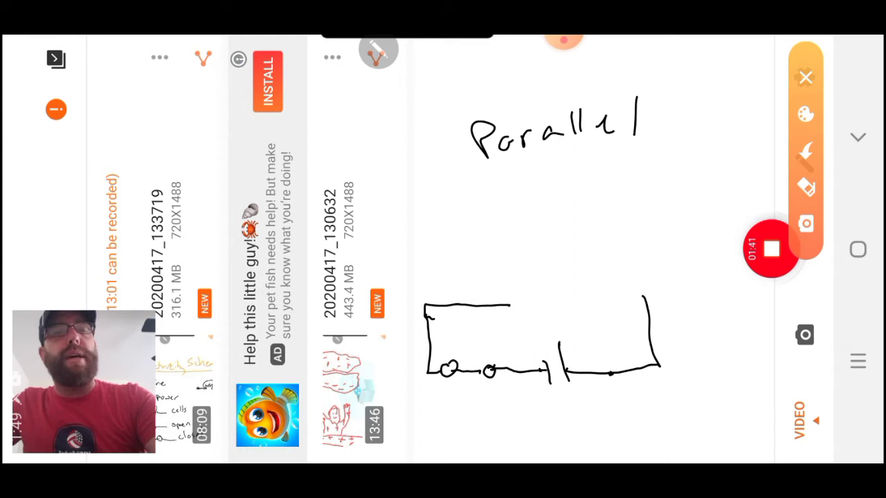
drag(506, 305, 602, 305)
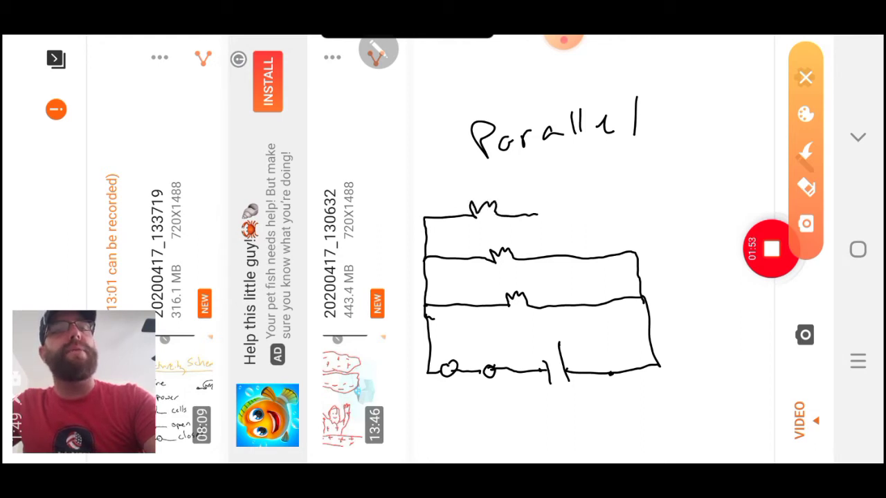
drag(526, 210, 588, 210)
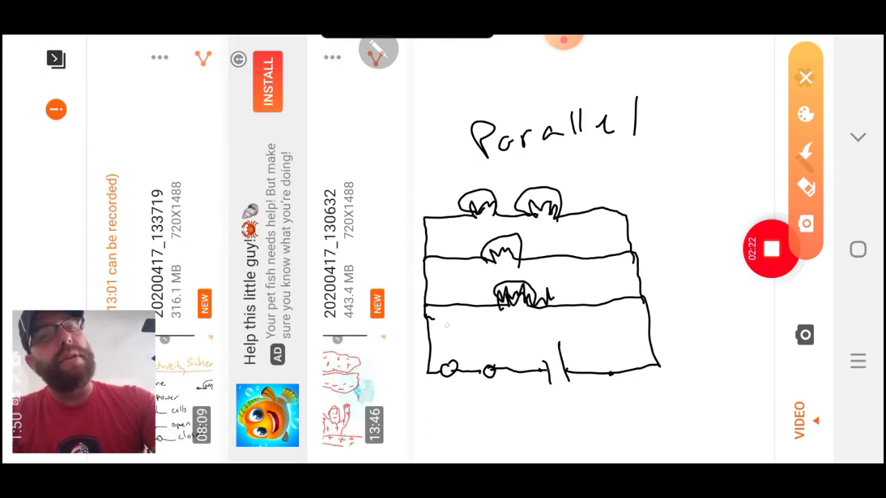
- Scribble across the third branch's bulbs and draw an arrow pointing at the top branch's bulbs
drag(436, 302, 588, 302)
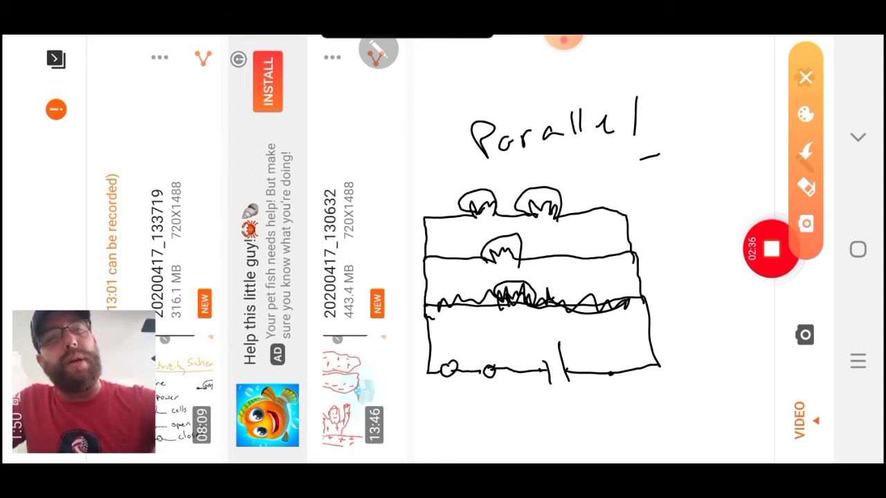
drag(647, 150, 578, 183)
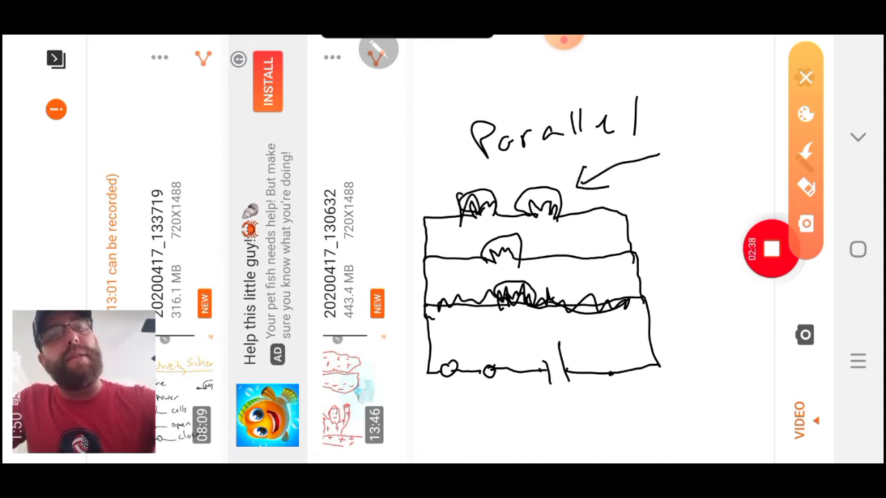